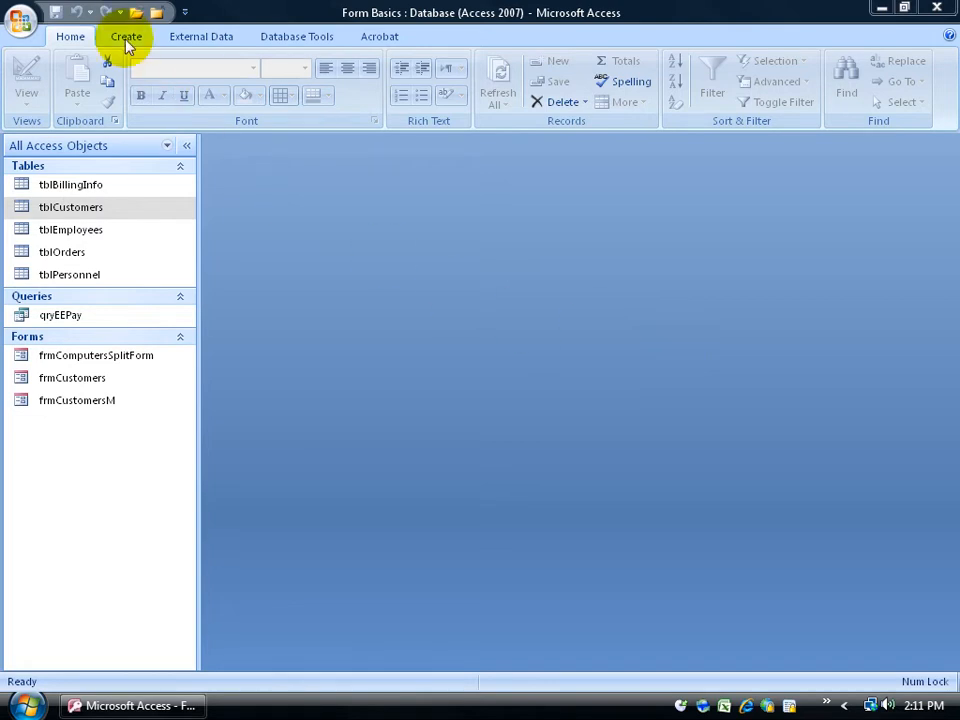
Show the More Forms choices from the Create ribbon.
click(126, 36)
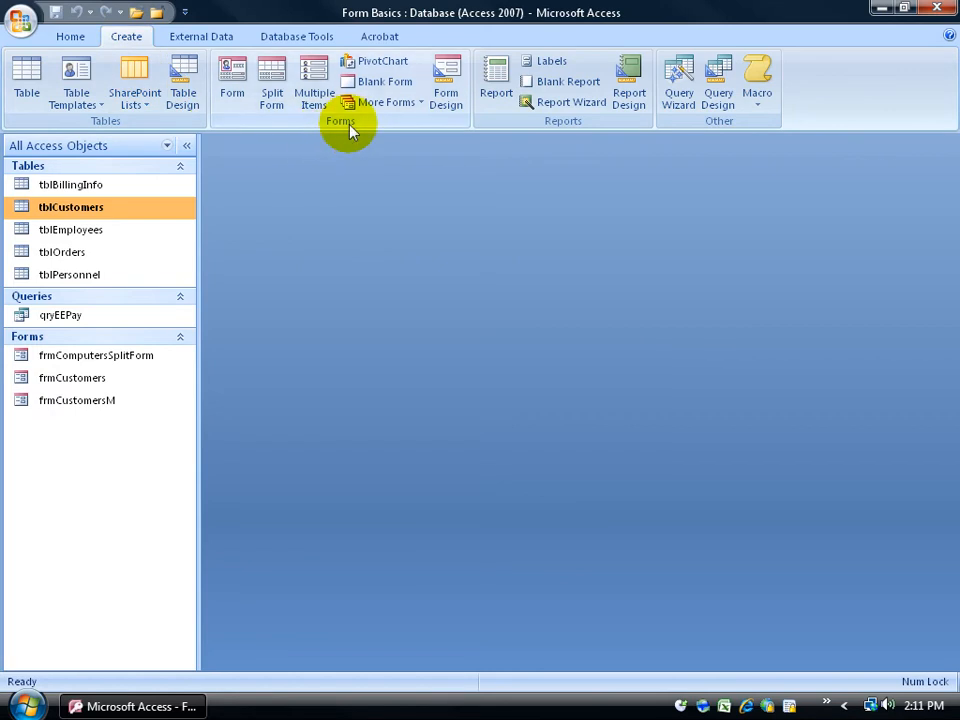
click(388, 102)
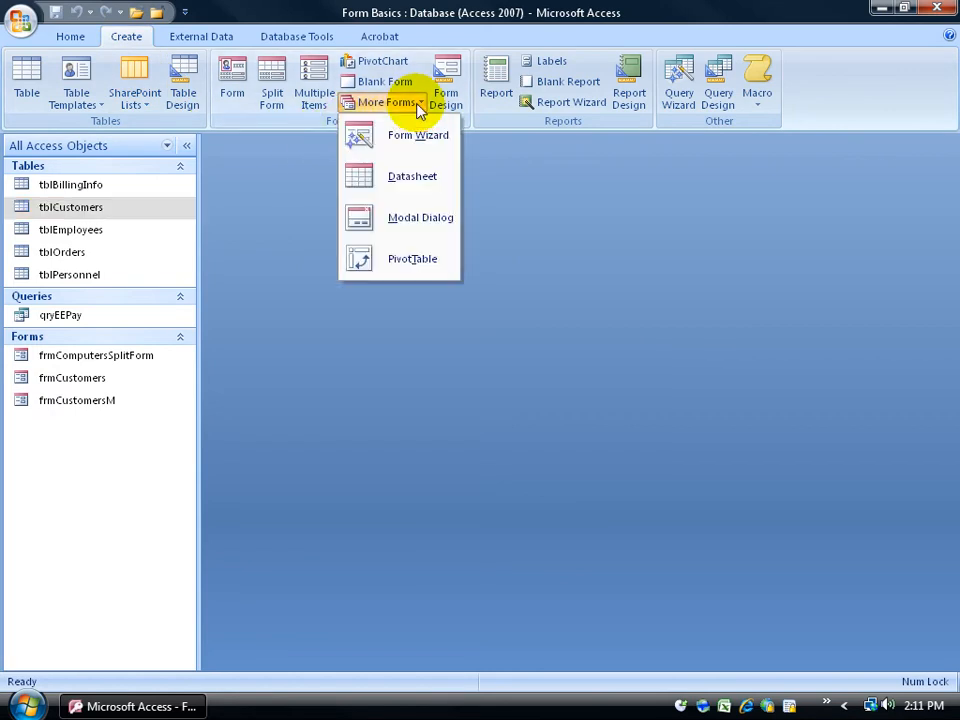
Start the Form Wizard on tblCustomers, add every field, and choose the Tabular layout.
click(418, 136)
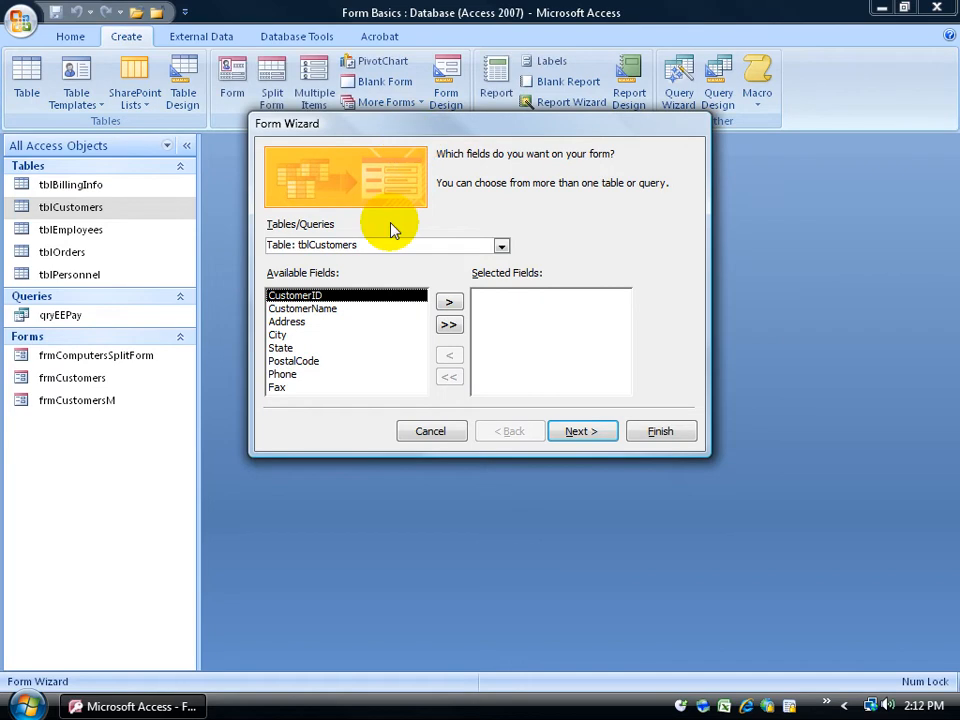
mouse_move(322, 232)
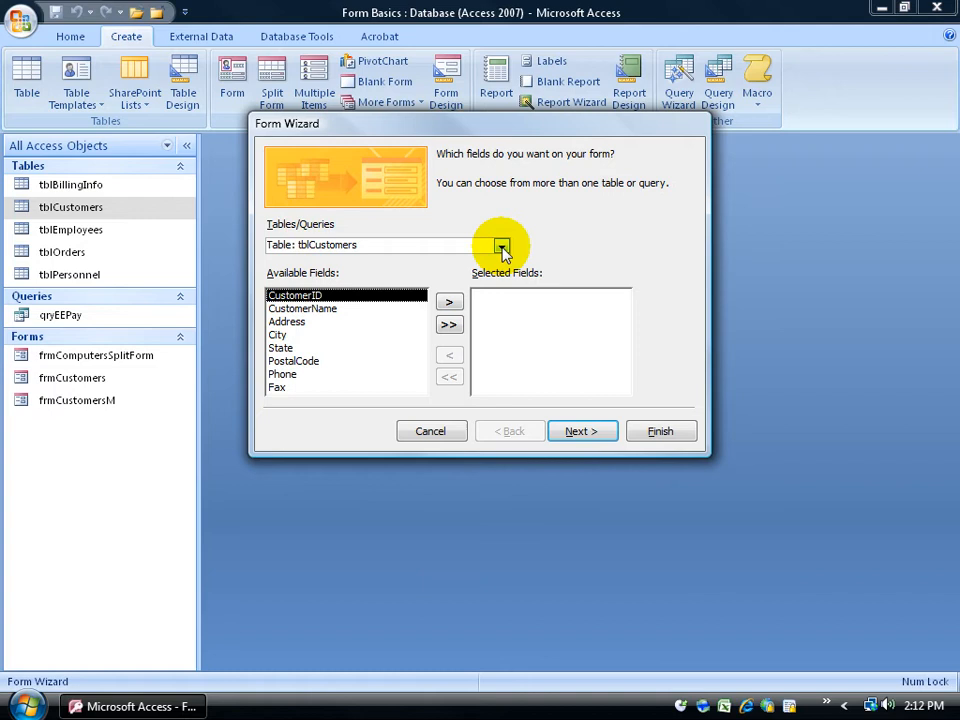
click(500, 244)
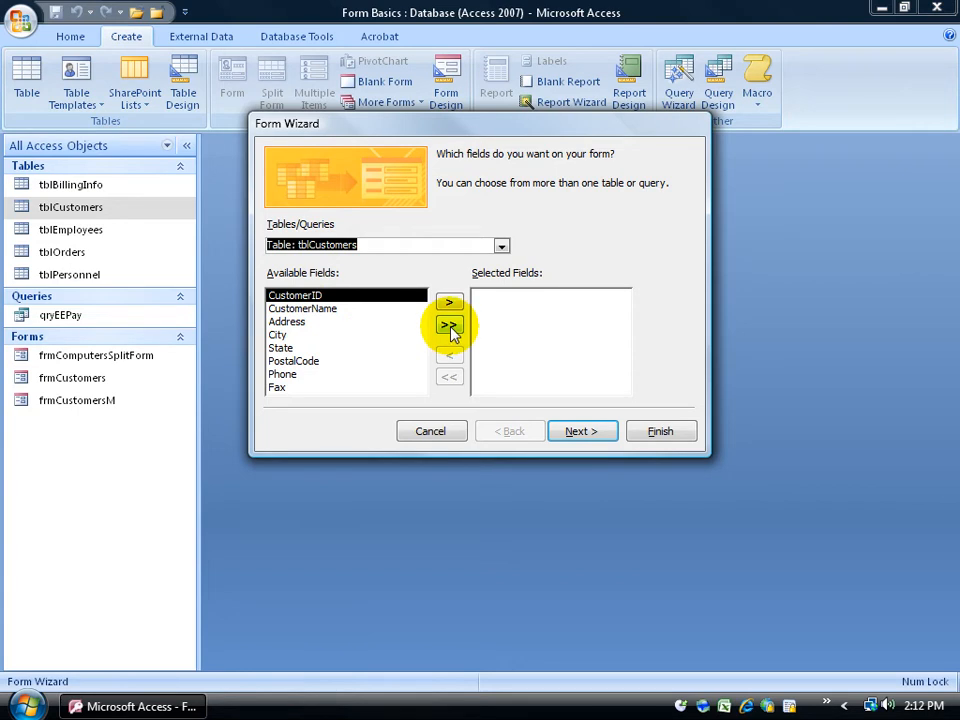
click(448, 324)
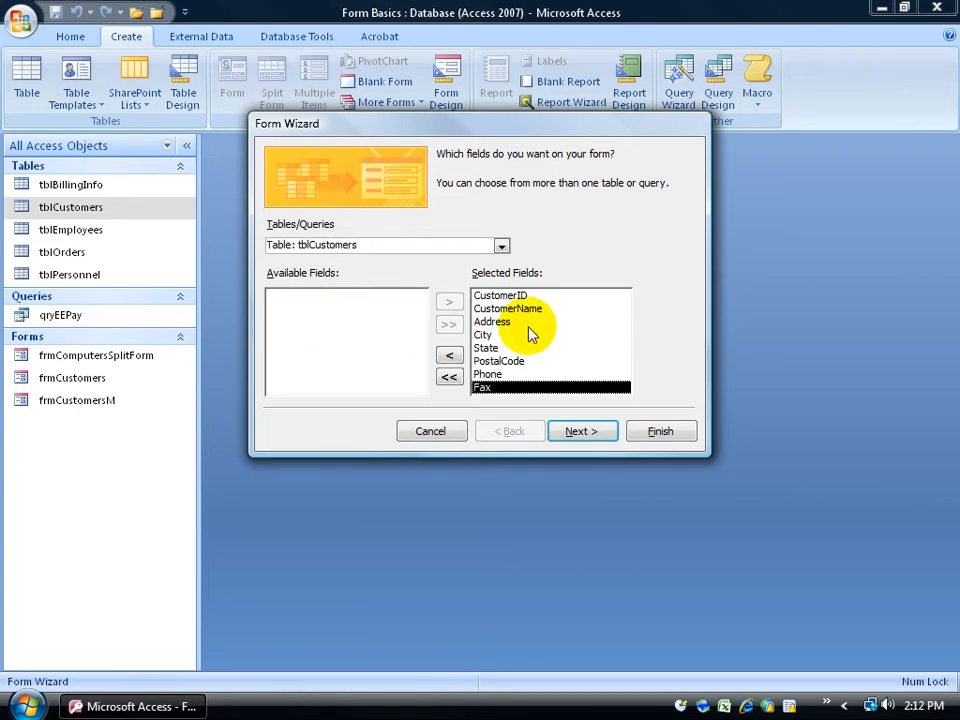
click(582, 432)
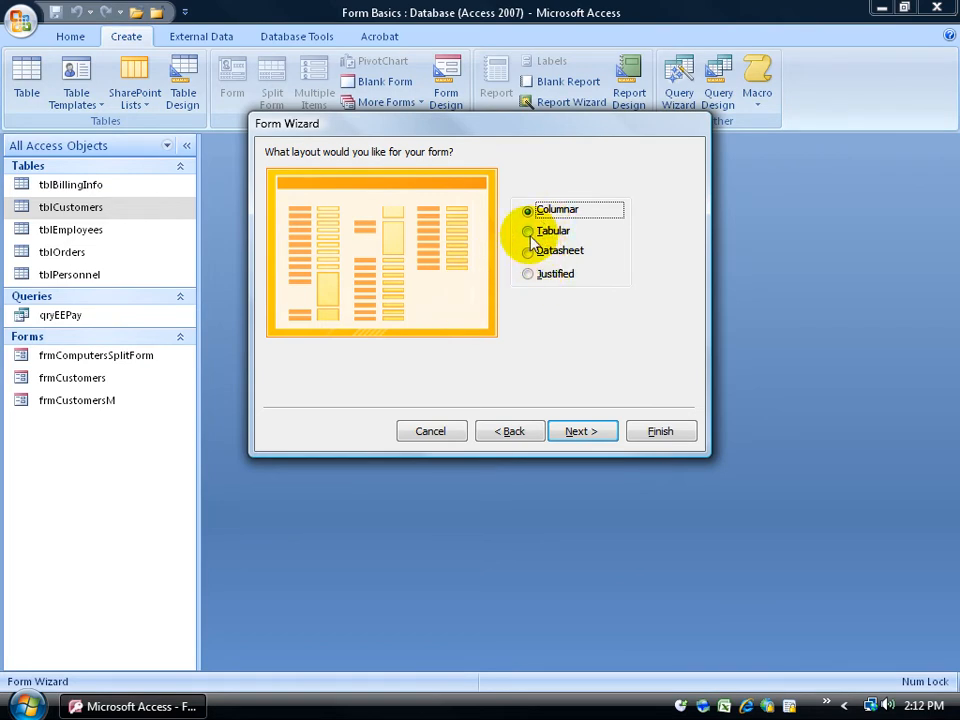
click(528, 230)
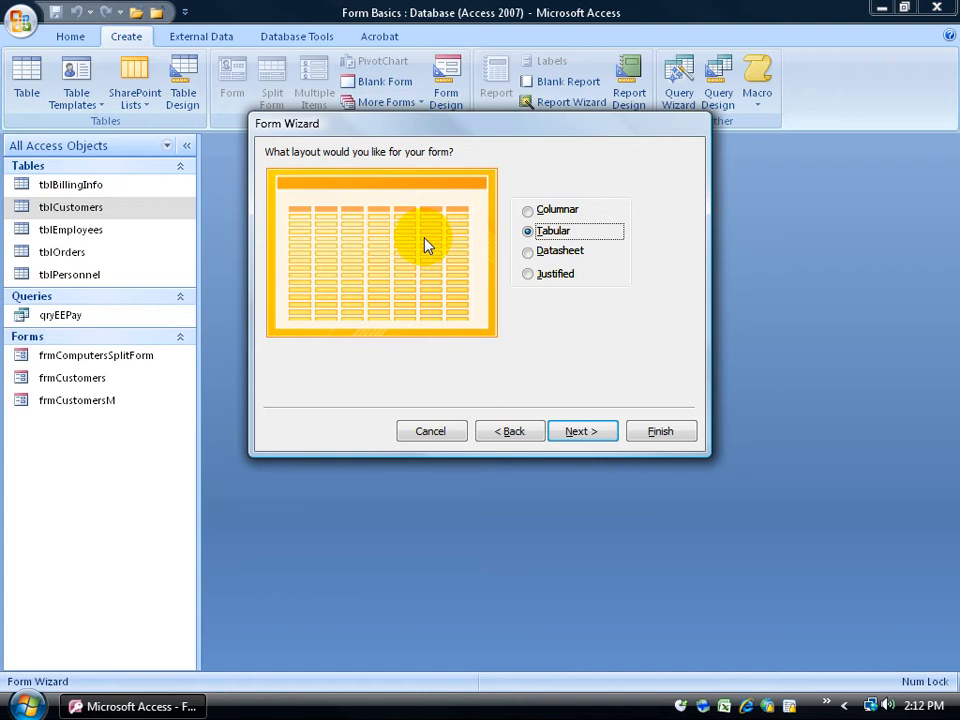
click(582, 430)
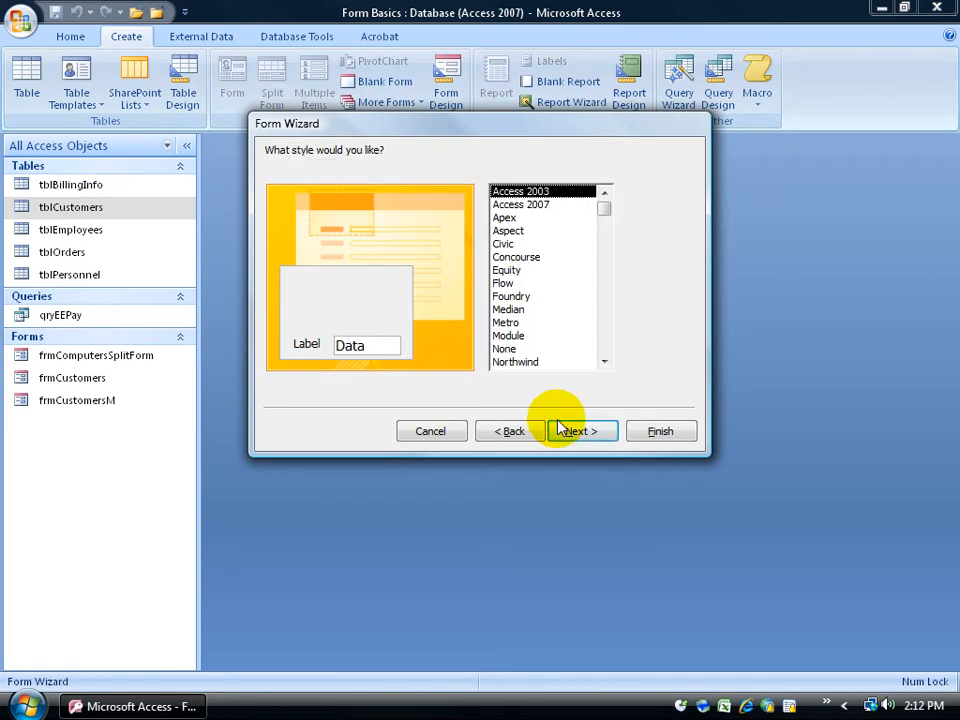
Preview the Access 2007 and Apex styles, then keep Access 2003 and continue.
click(520, 204)
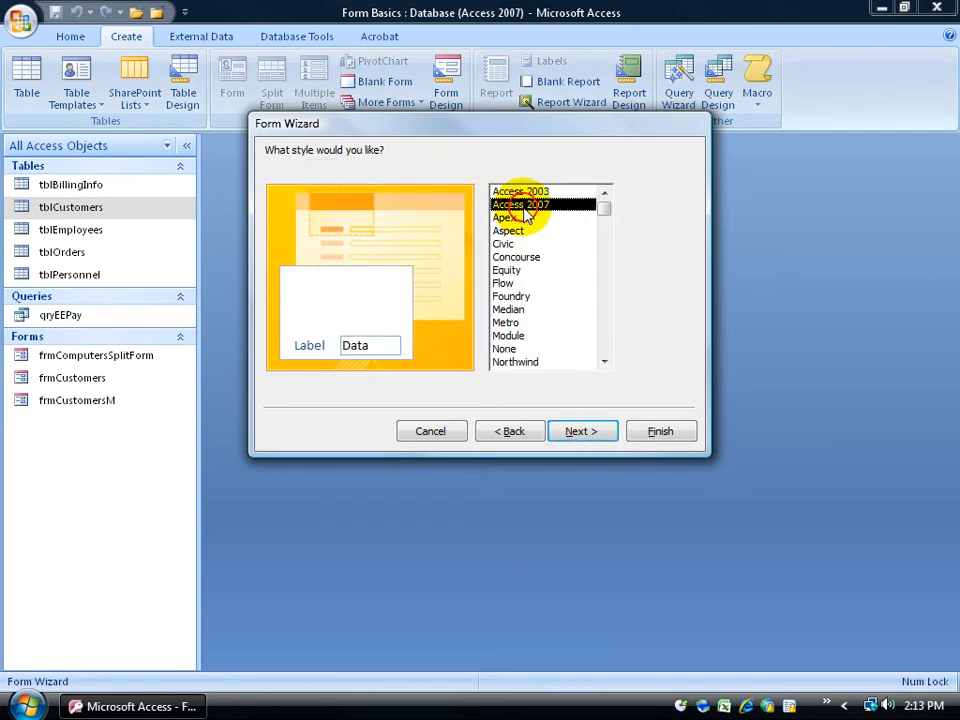
click(508, 218)
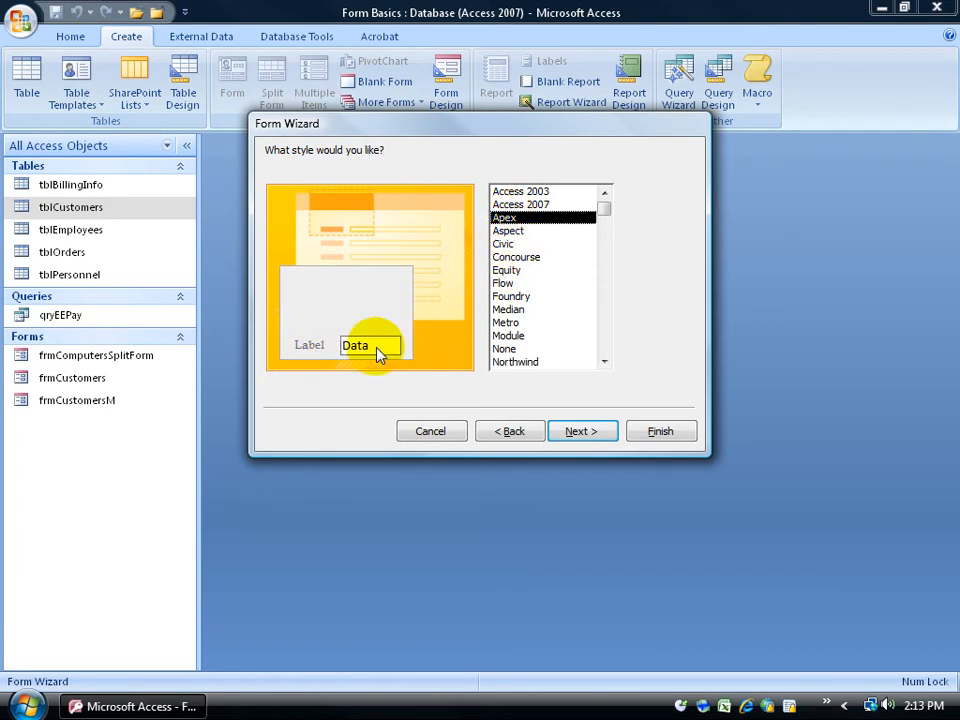
click(520, 192)
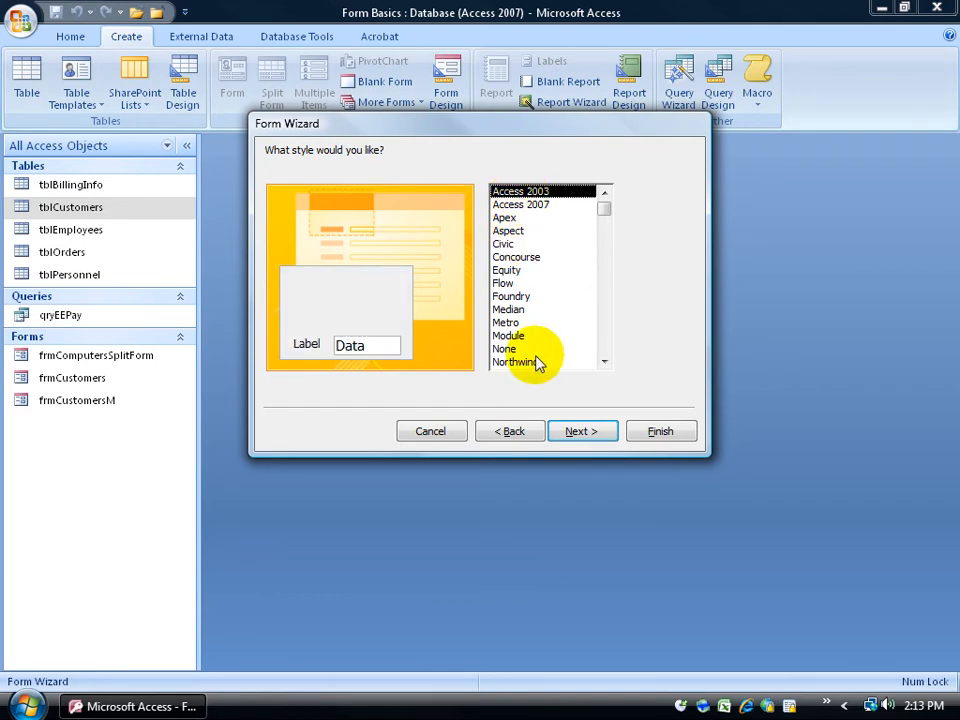
mouse_move(548, 398)
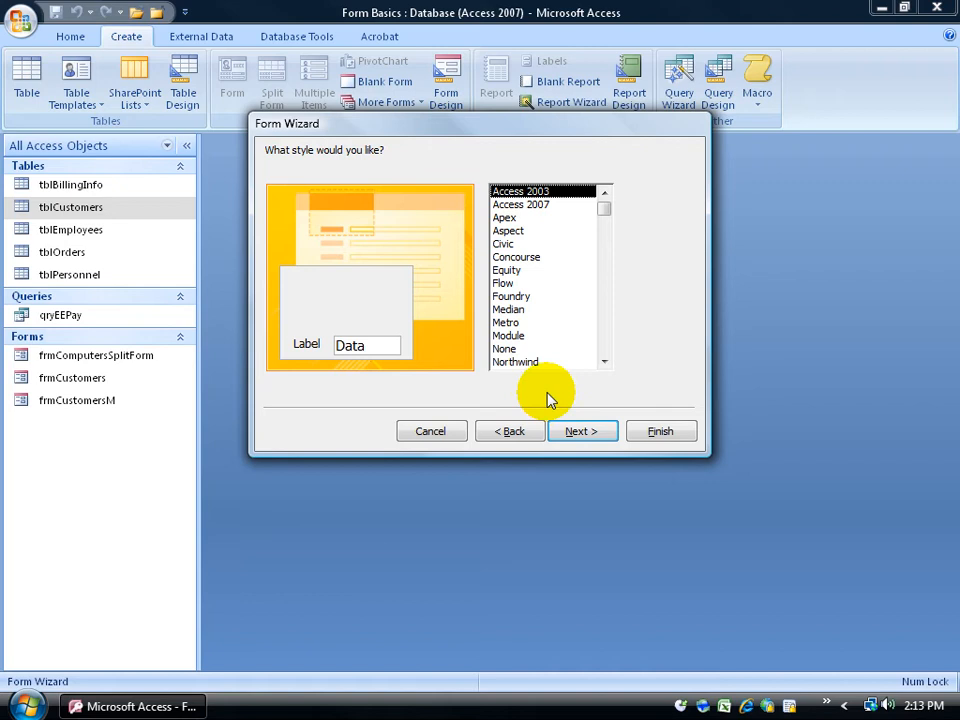
click(582, 430)
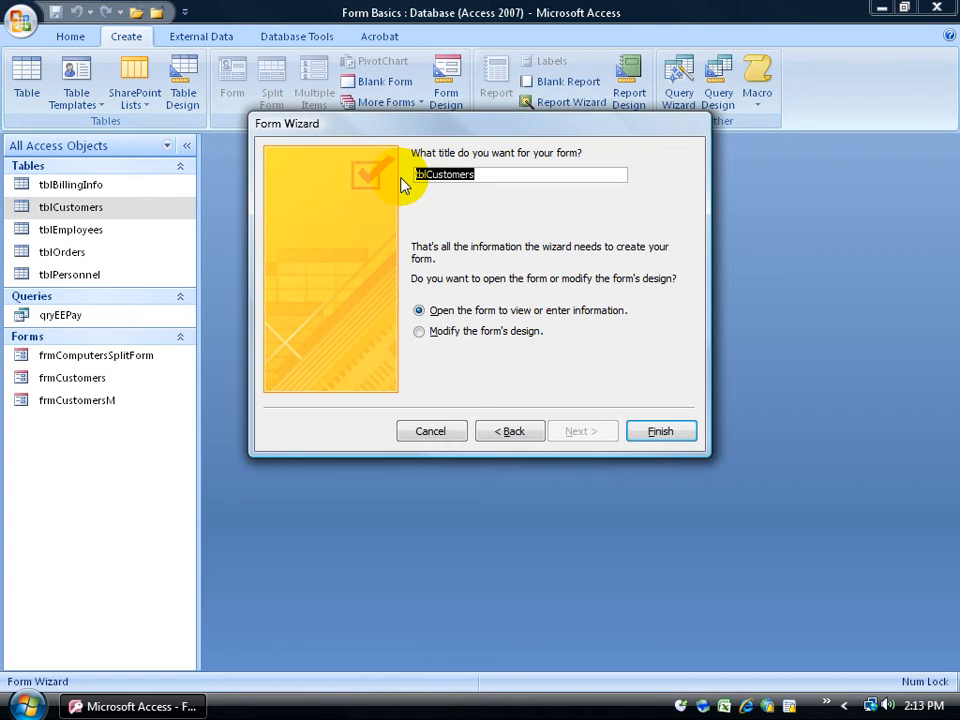
Title the form frmComputersFrmWiz and choose to modify its design when finished.
text(frmComput)
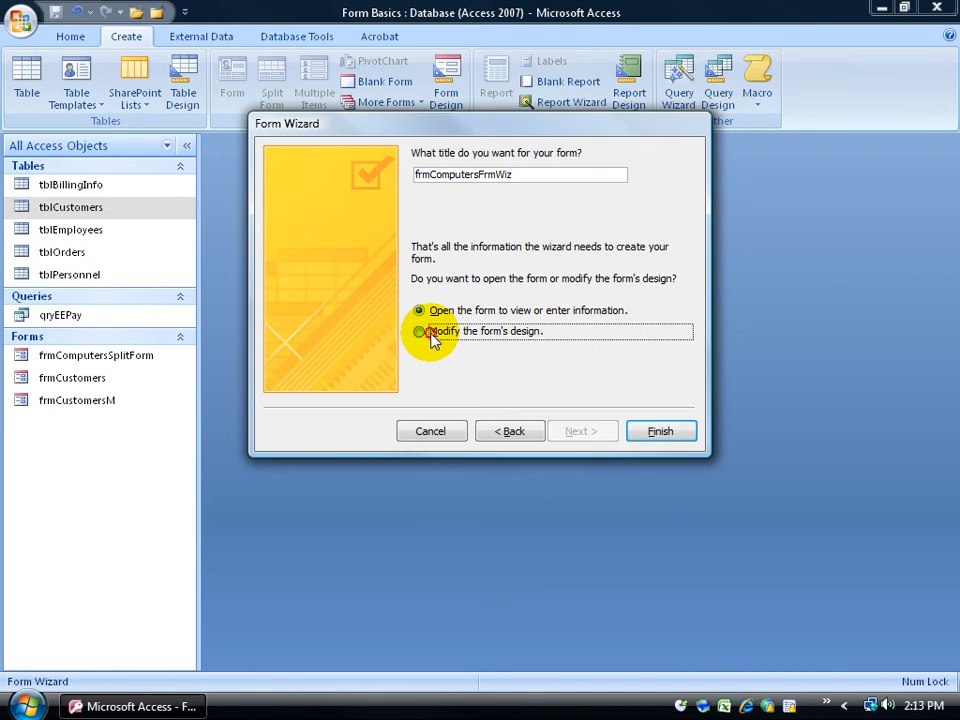
click(420, 332)
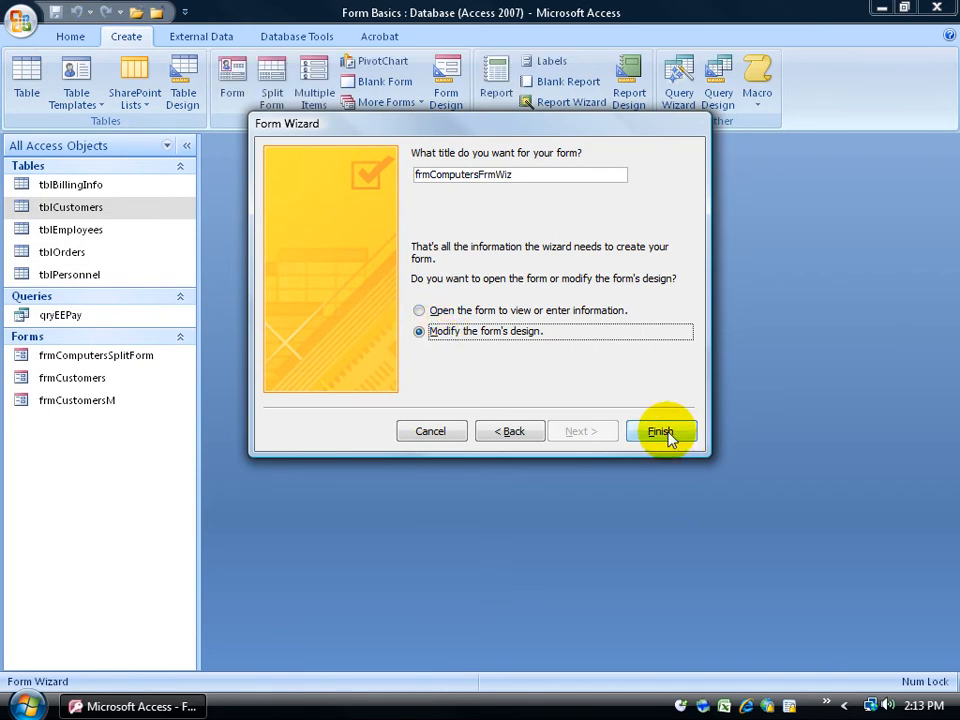
Finish the wizard so frmComputersFrmWiz appears in Design View.
click(660, 432)
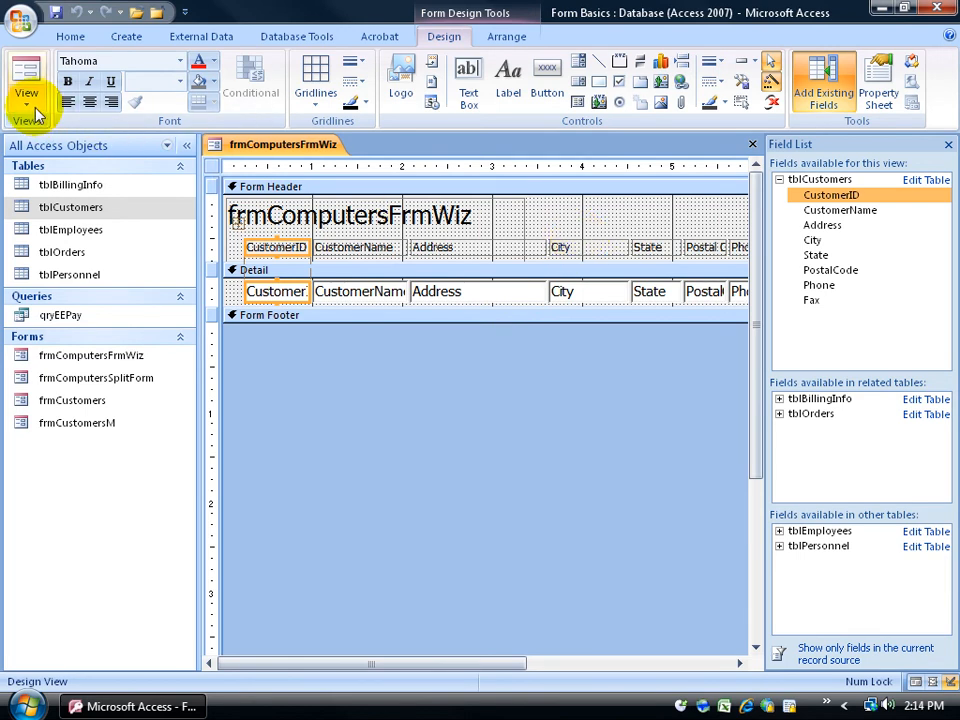
click(26, 96)
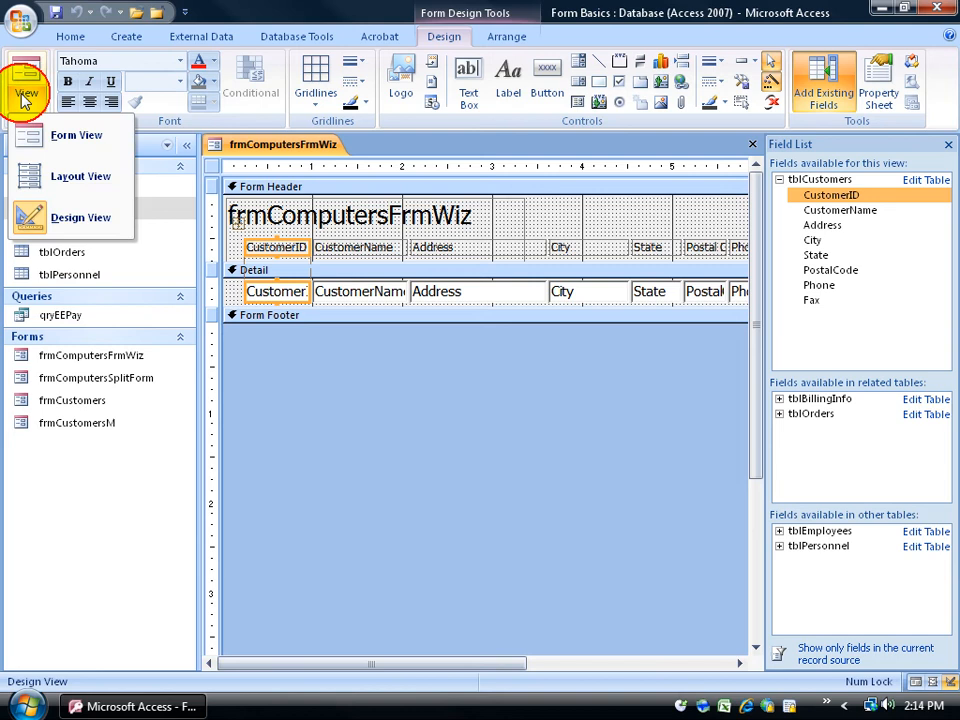
Switch frmComputersFrmWiz to Form View and browse its customer rows.
click(76, 136)
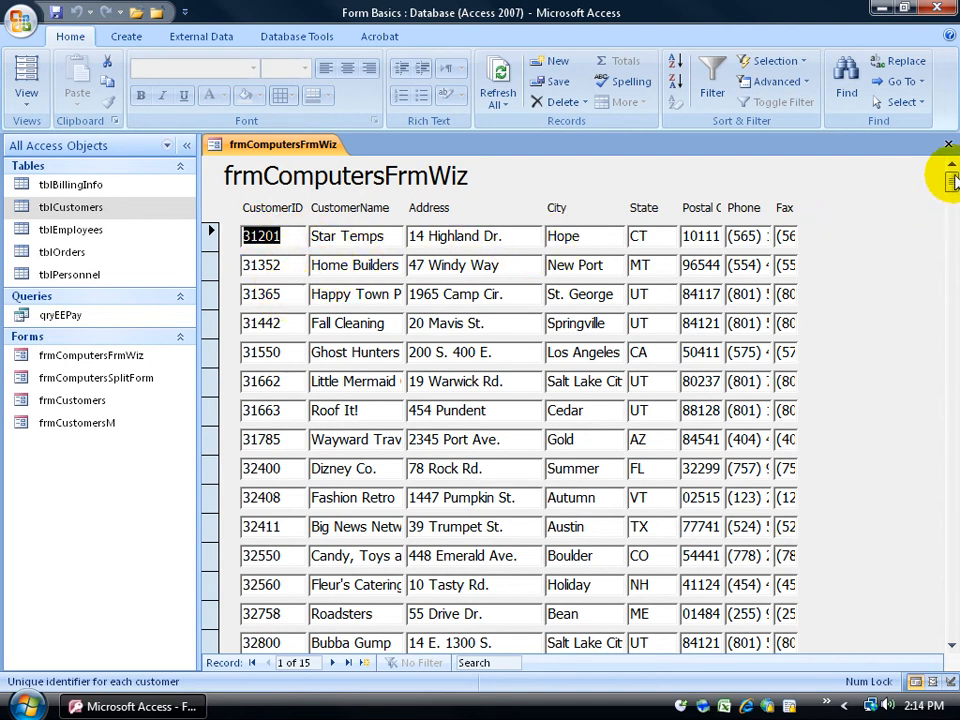
scroll(down, 3)
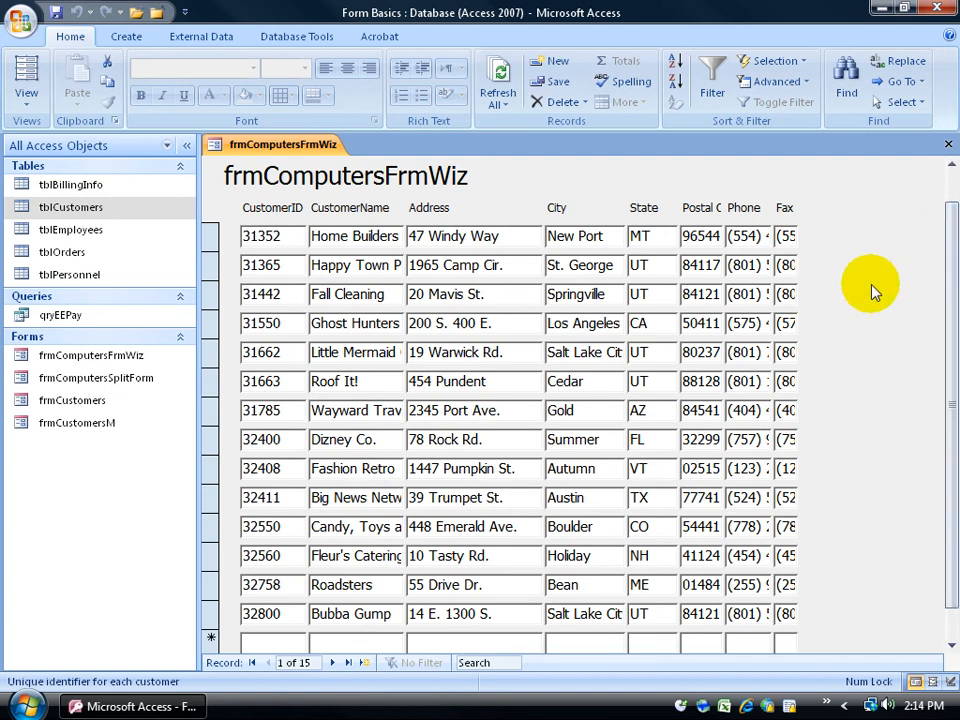
click(126, 36)
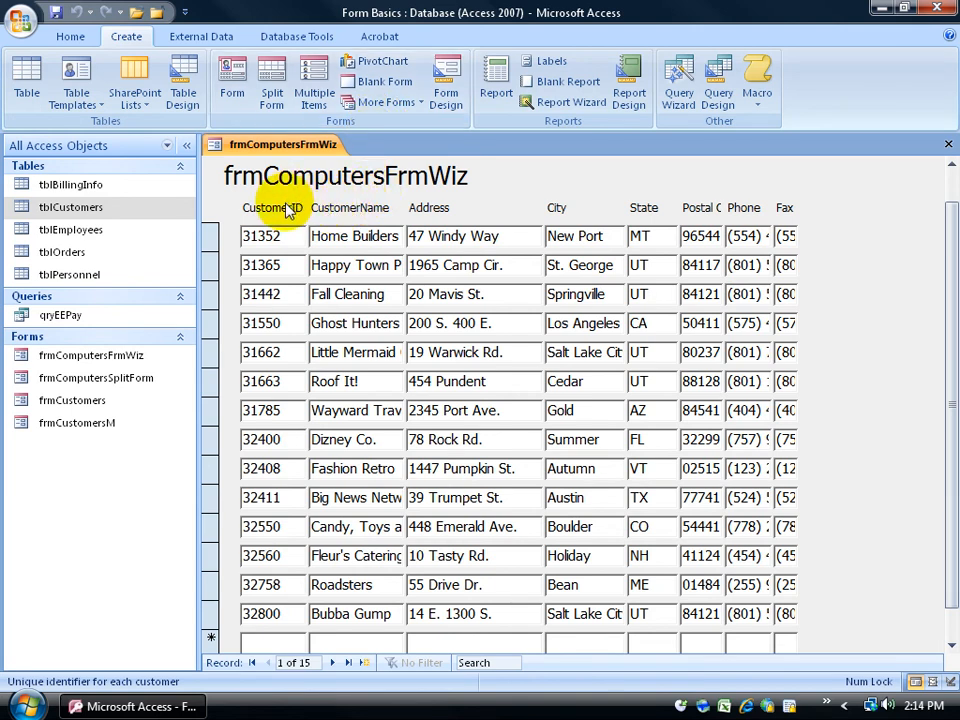
mouse_move(324, 216)
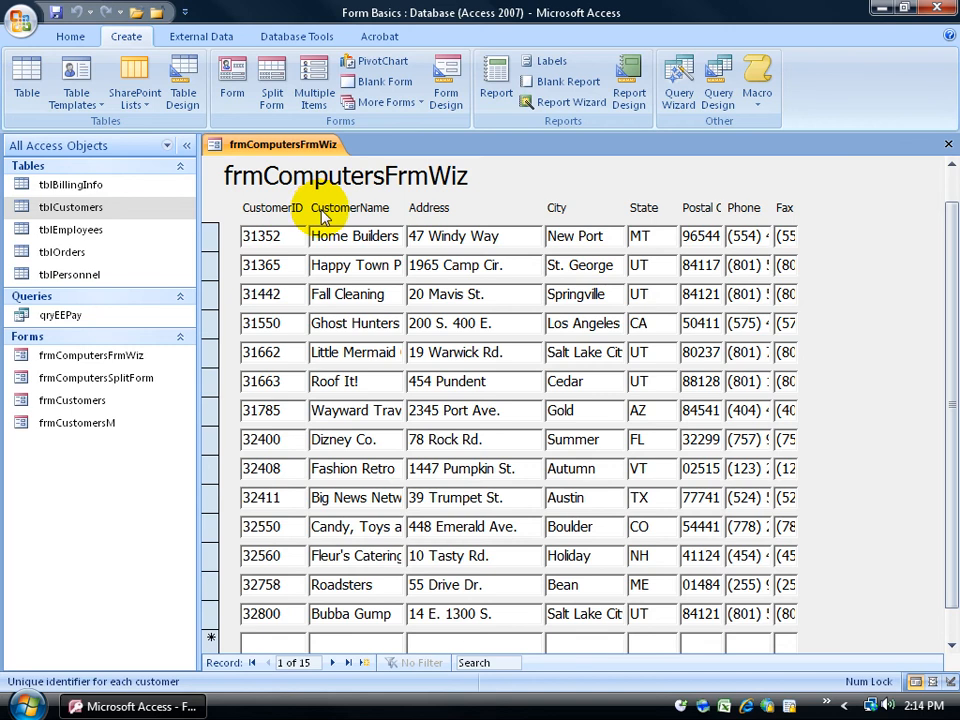
mouse_move(344, 224)
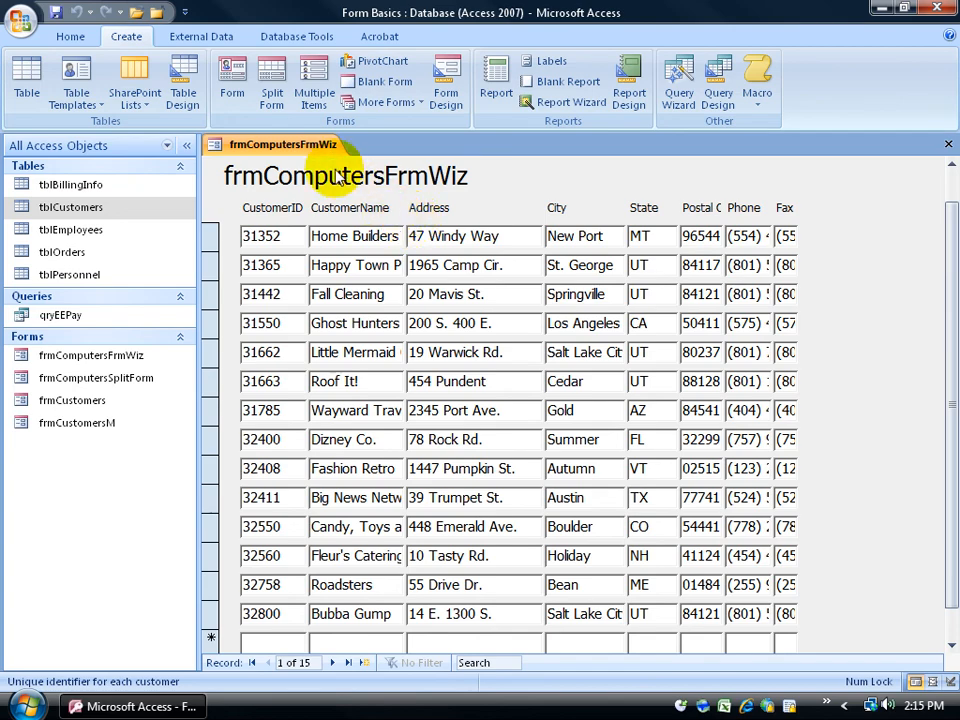
mouse_move(232, 76)
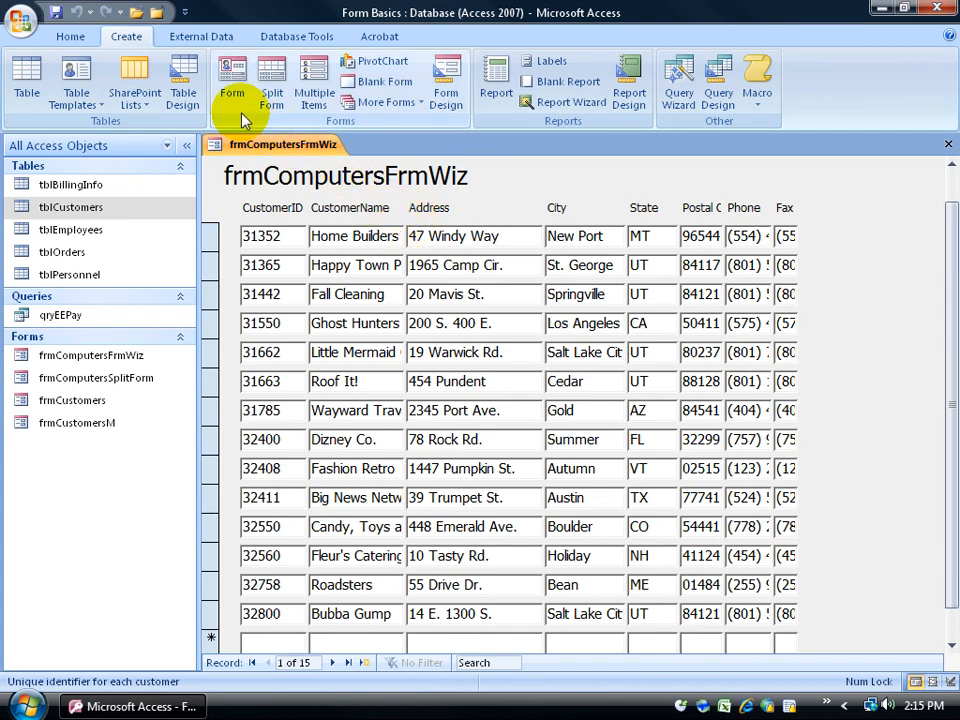